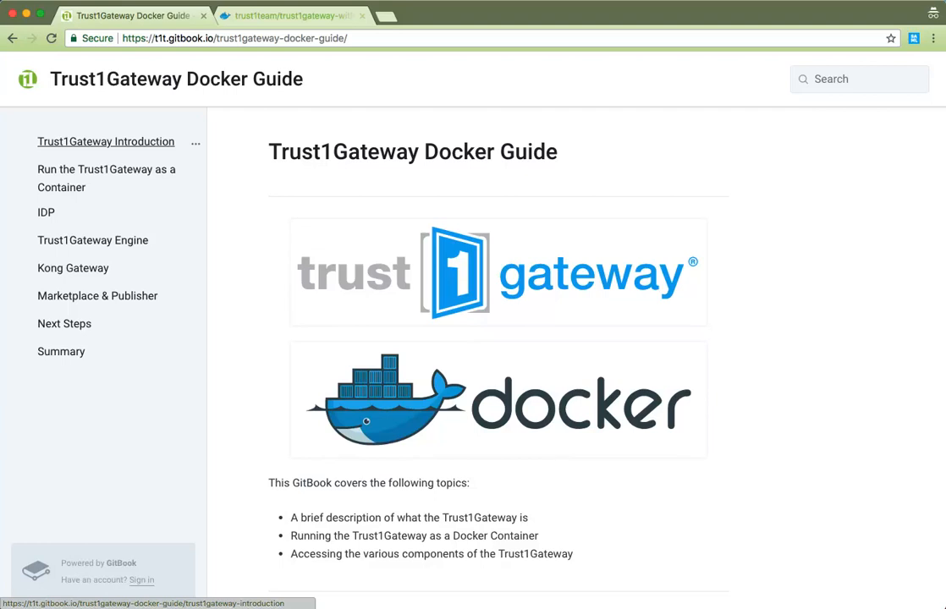
Go from the Trust1Gateway Introduction chapter to 'Run the Trust1Gateway as a Container'
click(104, 142)
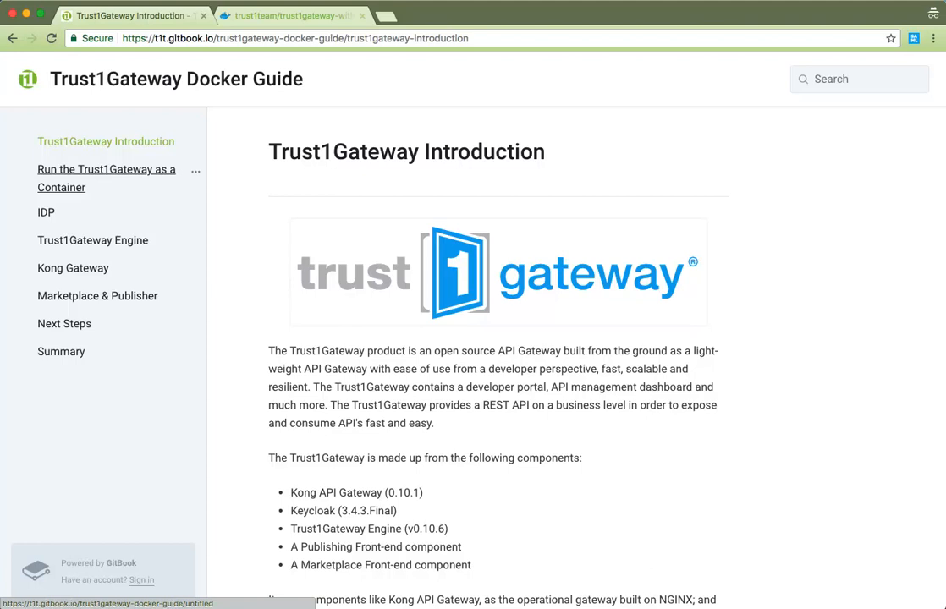
click(105, 177)
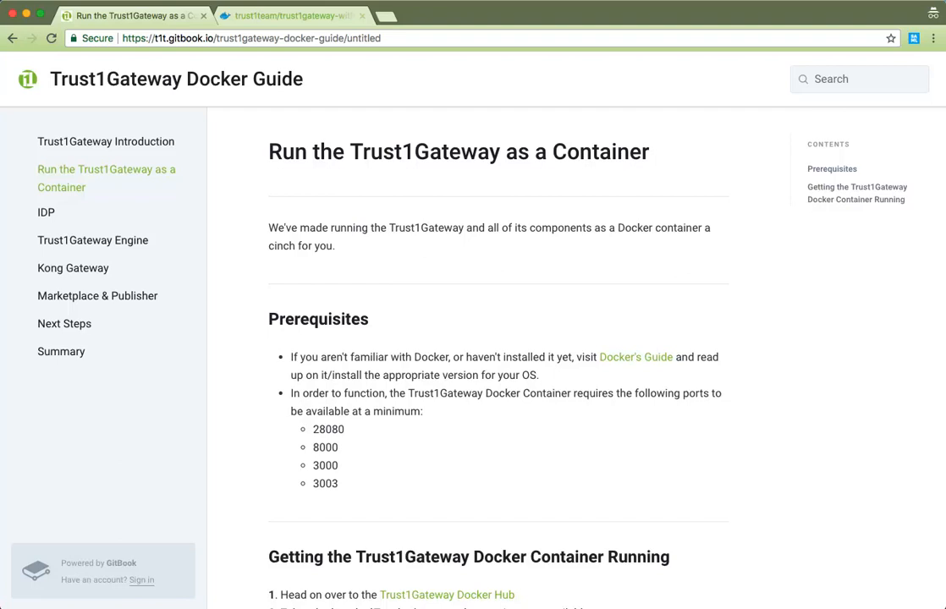
Read through the container prerequisites and reach the trust1gateway-with-ui Docker Hub repository
click(362, 15)
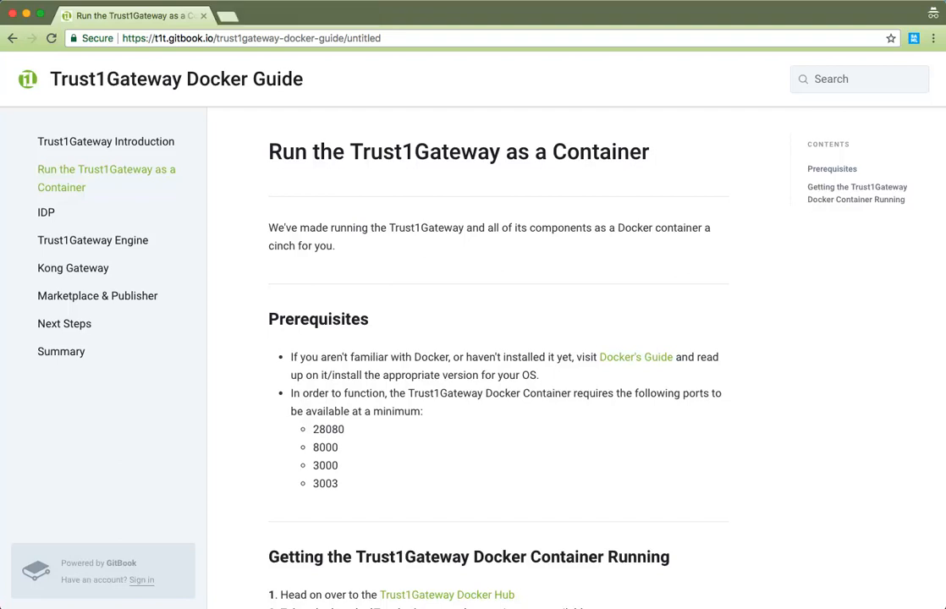
mouse_move(511, 474)
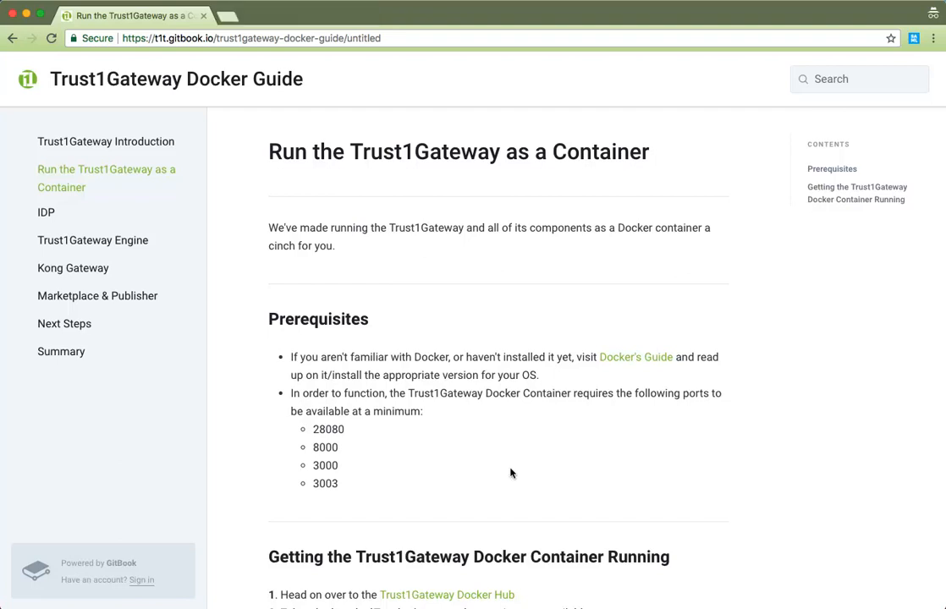
scroll(down, 3)
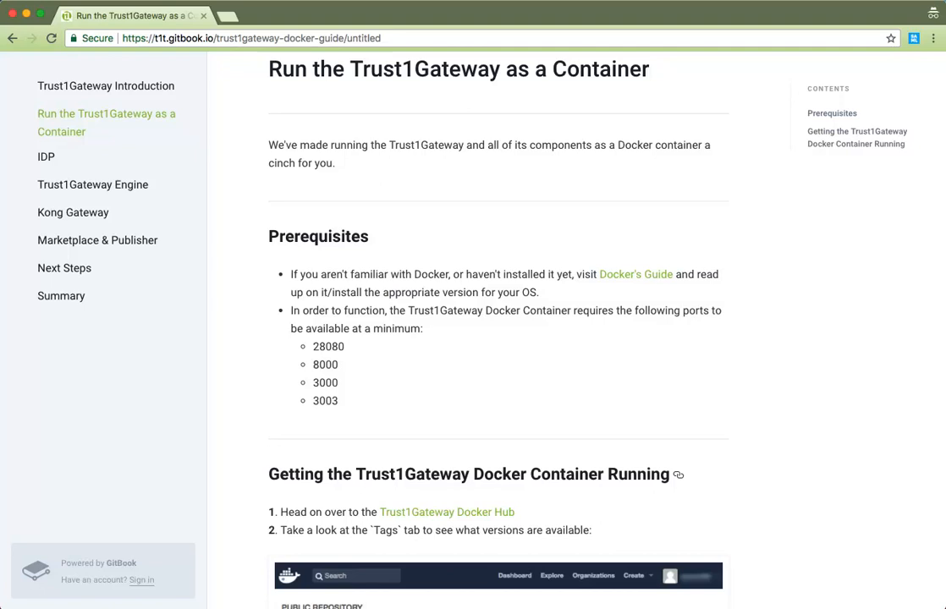
scroll(down, 3)
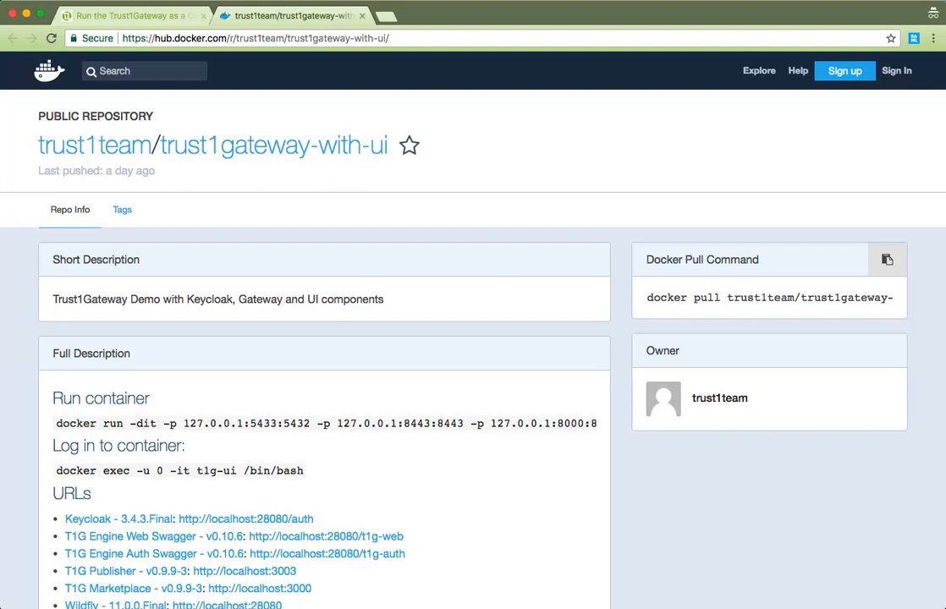
Bring up the local Keycloak welcome page at localhost:28080/auth from the repository description
click(887, 260)
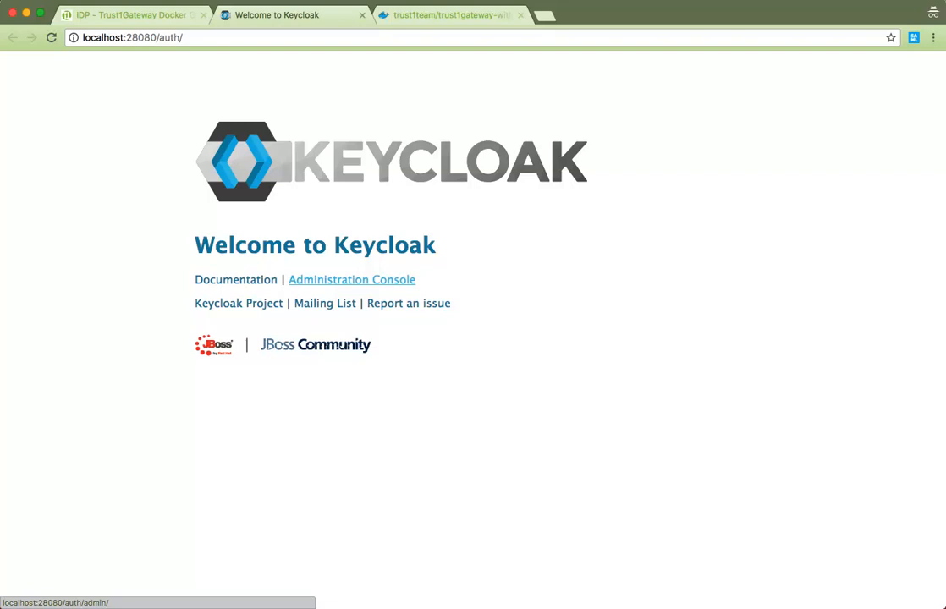
Enter the Keycloak Administration Console on the Trust1Gateway realm's general settings
click(352, 279)
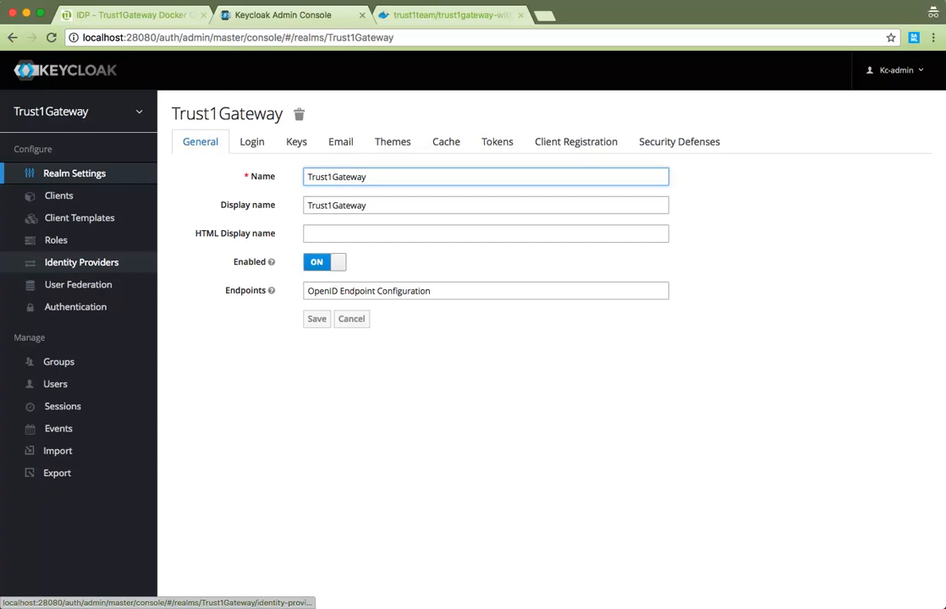
Review the realm's Identity Providers, User Federation and Users sections, then check status in Postman
click(82, 260)
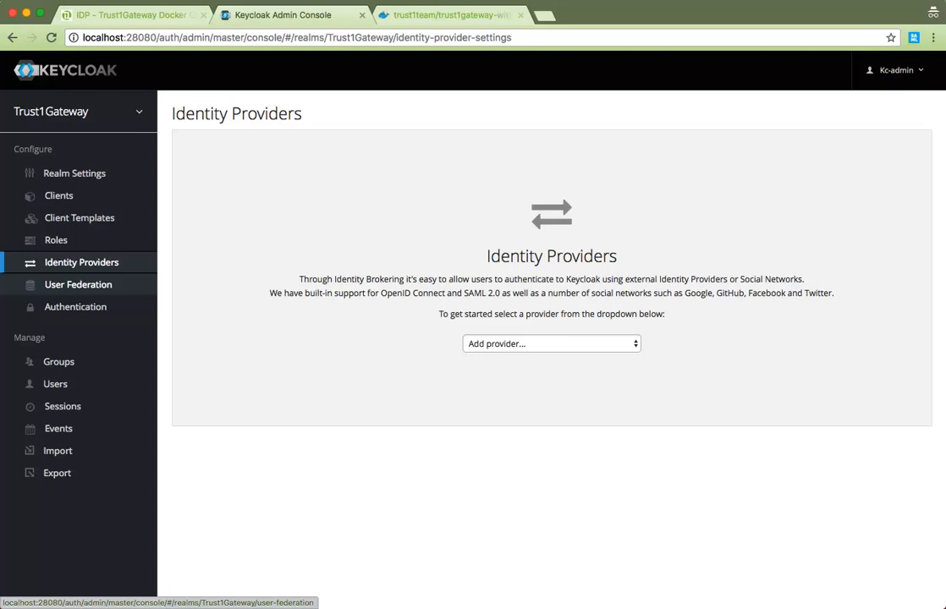
click(78, 284)
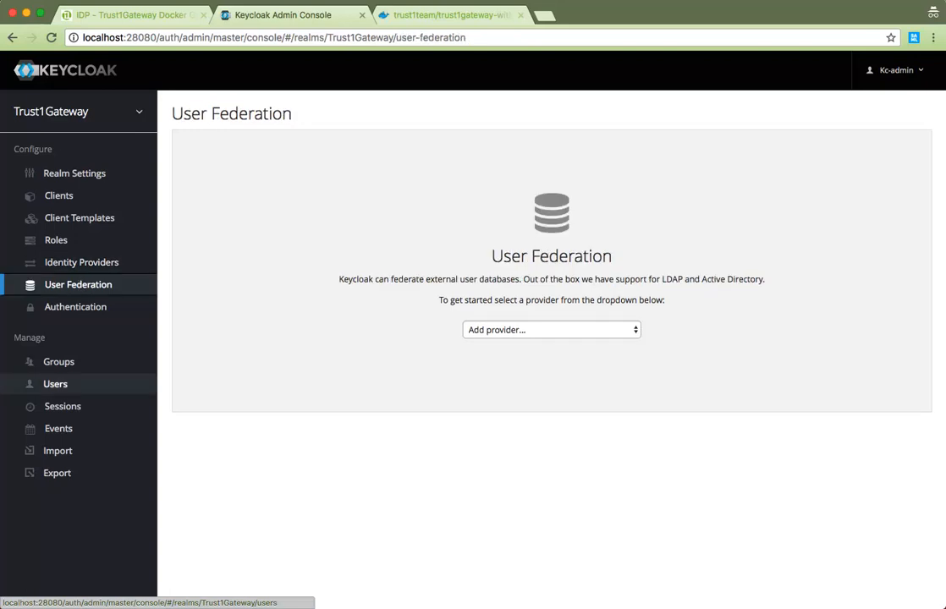
click(54, 383)
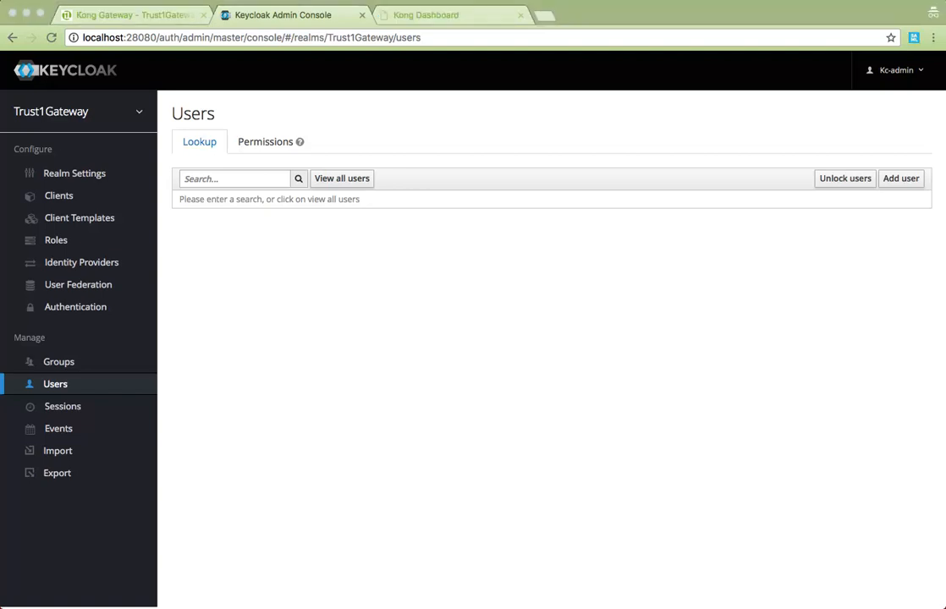
click(132, 14)
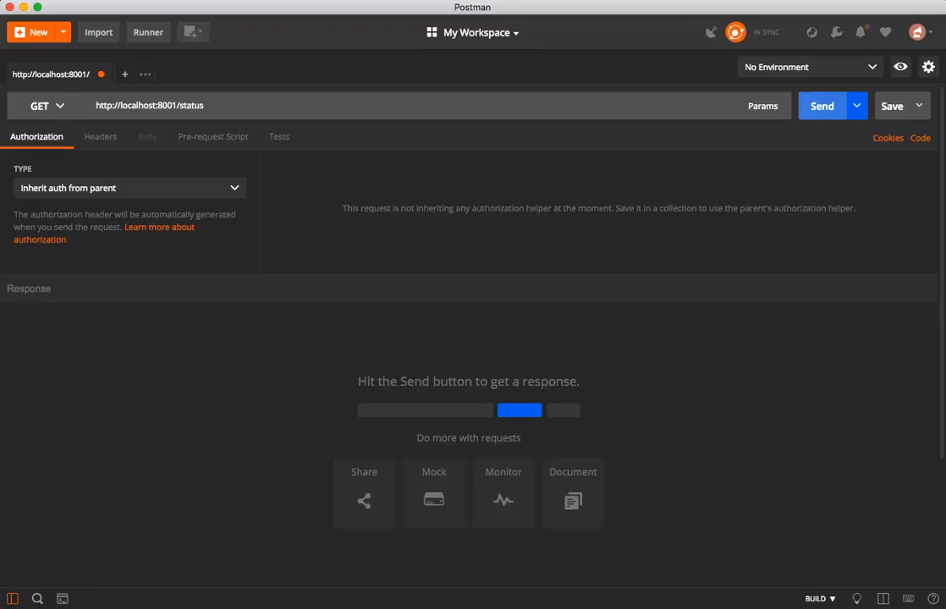
Return to the Kong Dashboard and list its registered consumers
click(822, 104)
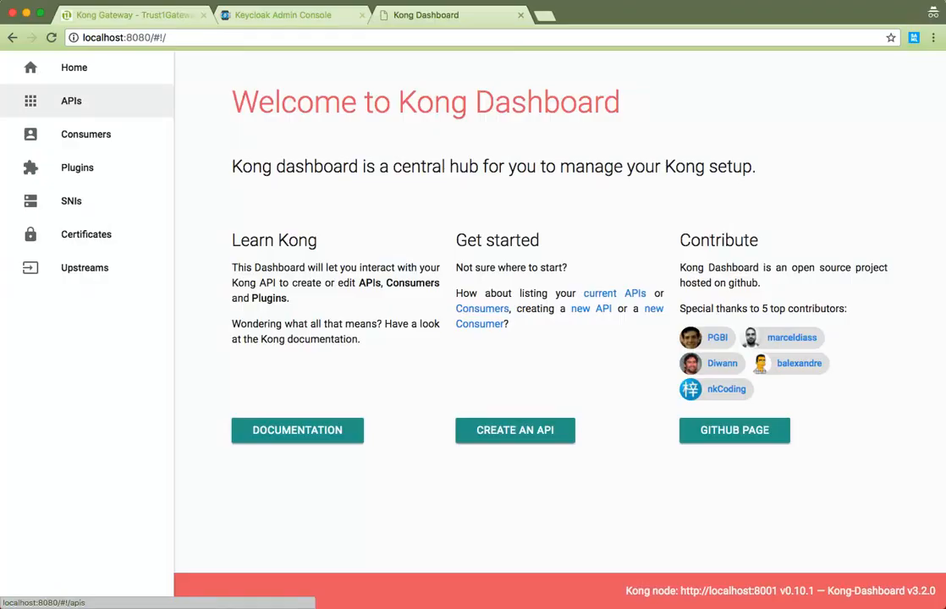
click(85, 133)
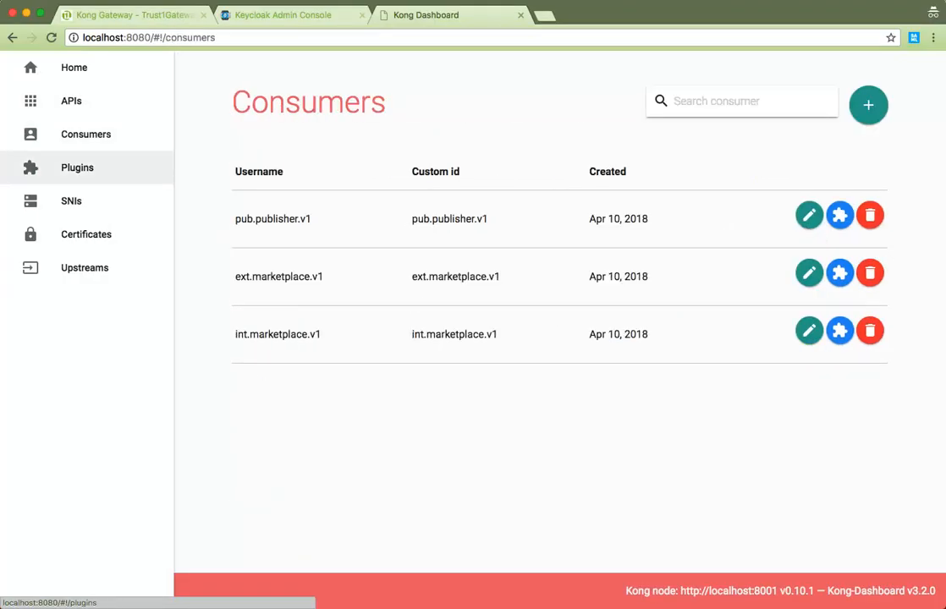
Review the consumers pub.publisher.v1, ext.marketplace.v1 and int.marketplace.v1 in Kong Dashboard
click(78, 167)
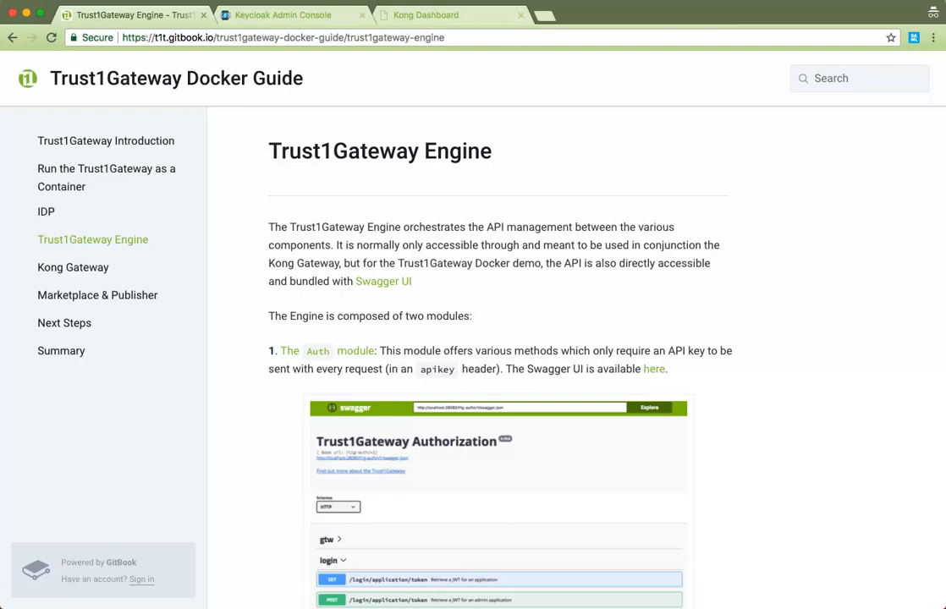
Reach the Web module on the Engine page and launch its Swagger UI via the 'here' link
scroll(down, 3)
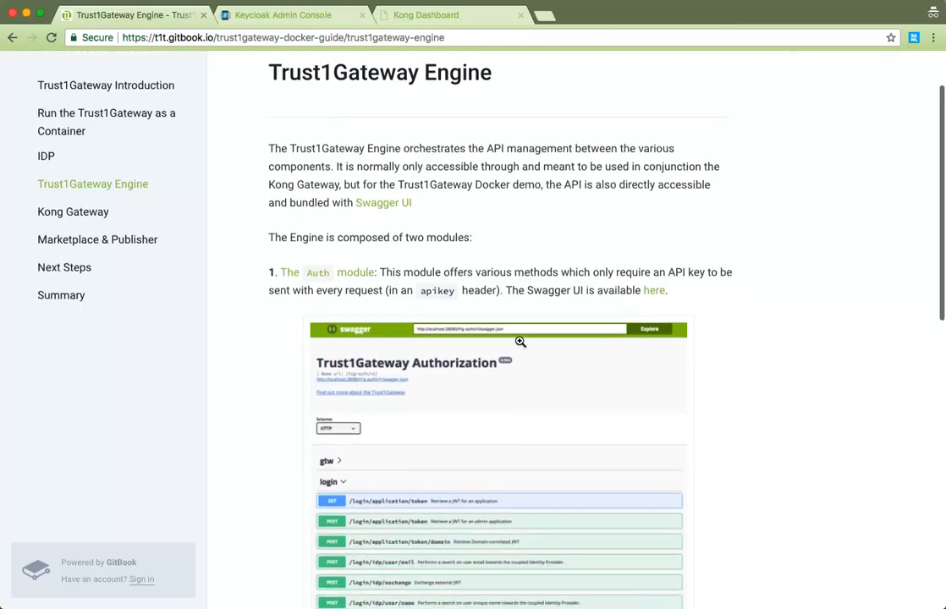
scroll(down, 3)
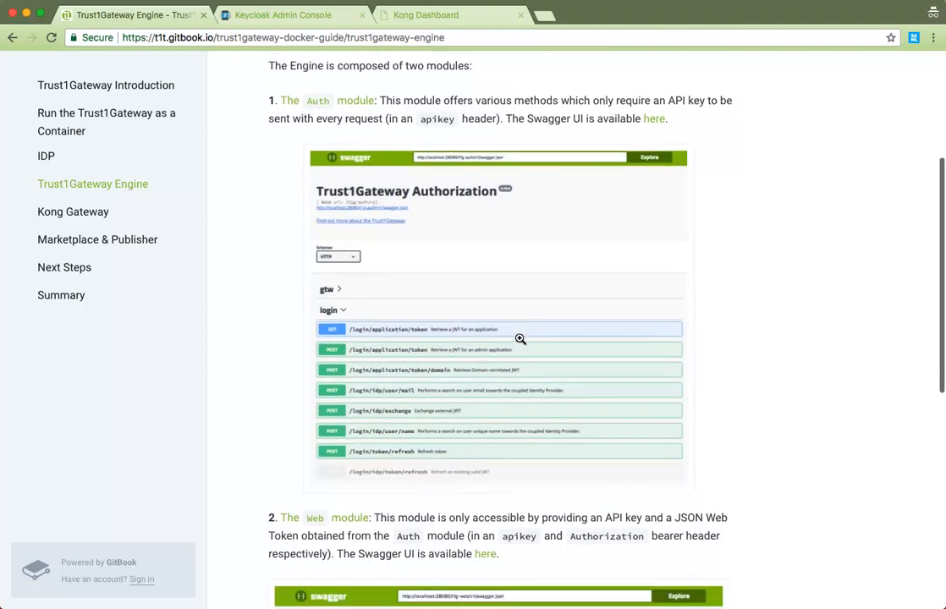
scroll(down, 3)
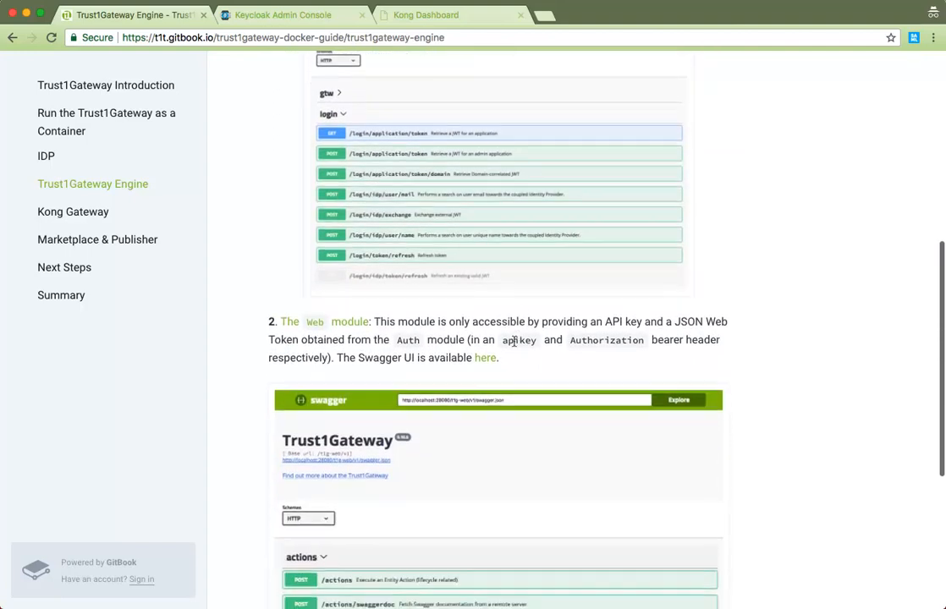
scroll(down, 3)
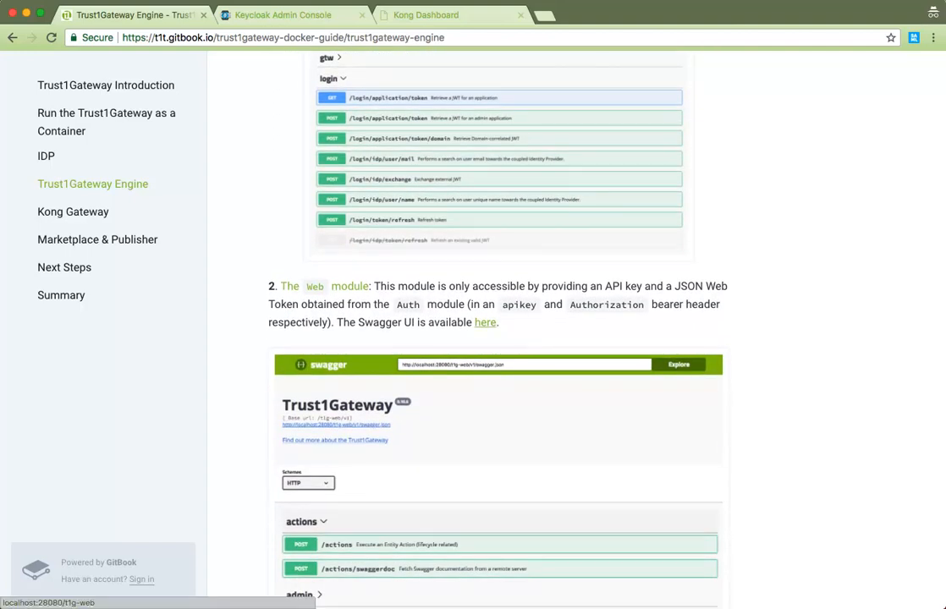
click(483, 322)
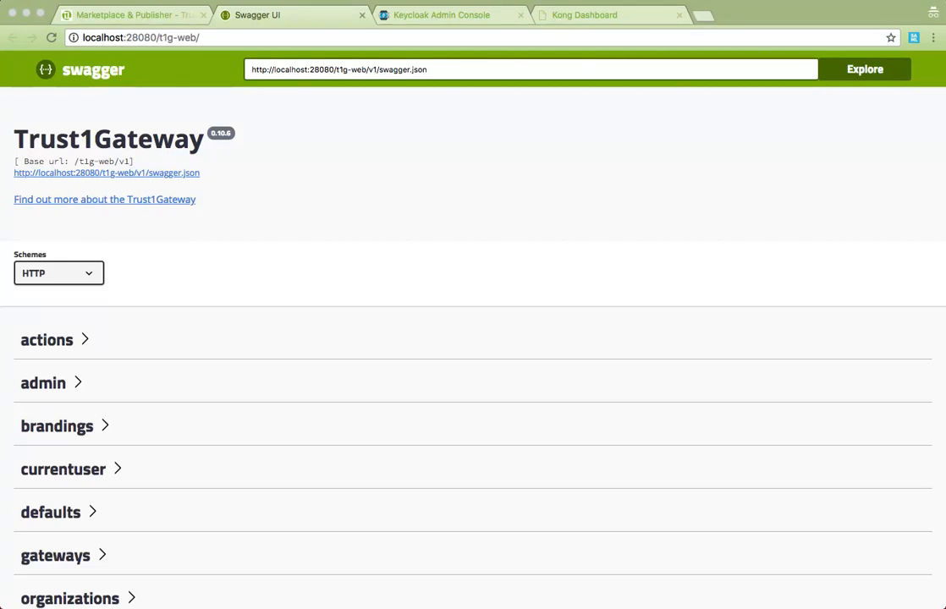
View the API Publisher's empty My Organizations page, then return to the Marketplace & Publisher chapter
click(132, 15)
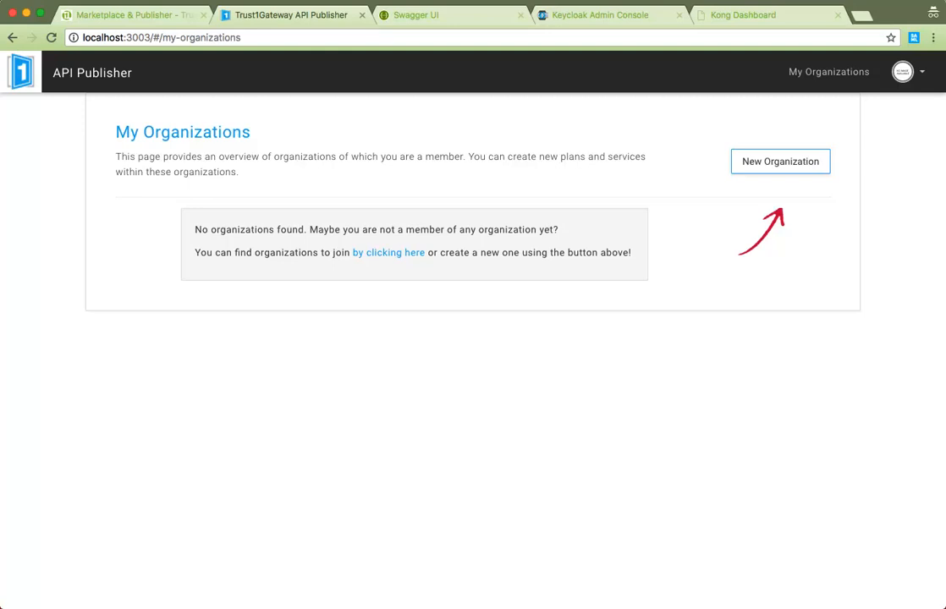
click(126, 13)
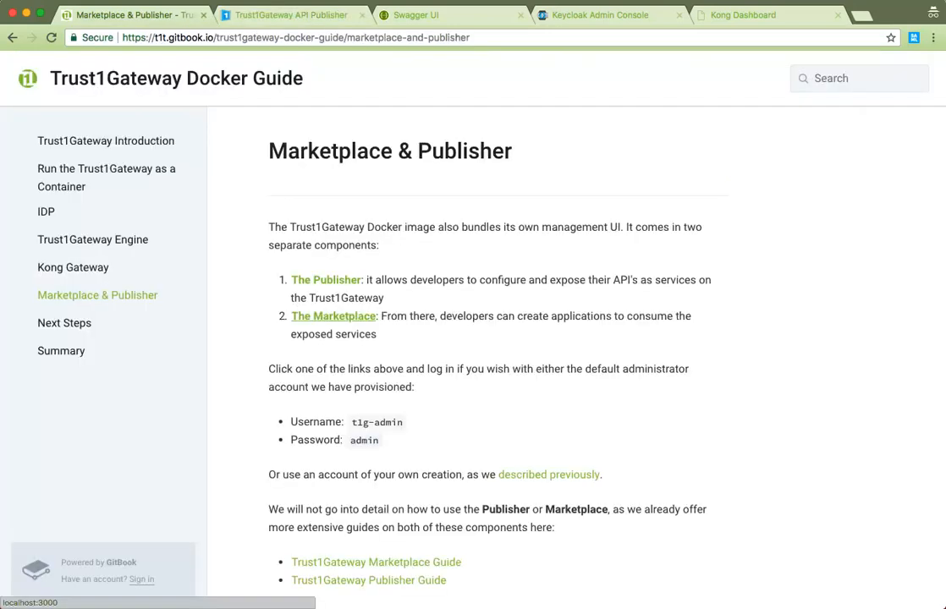